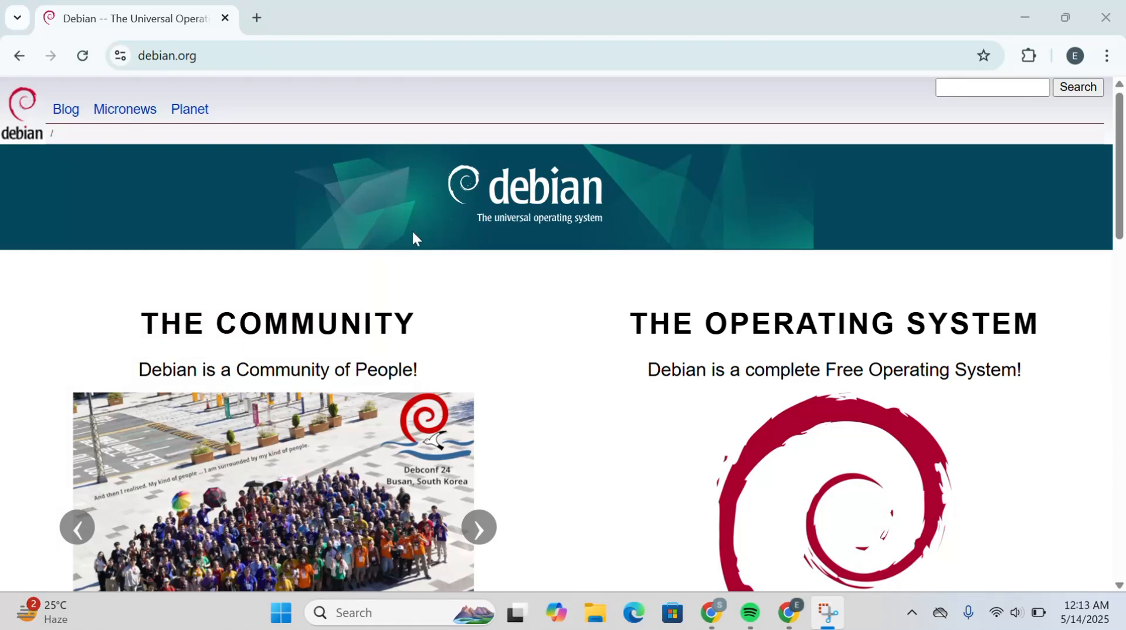
{"action": "scroll", "scroll_direction": "down", "scroll_amount": 3}
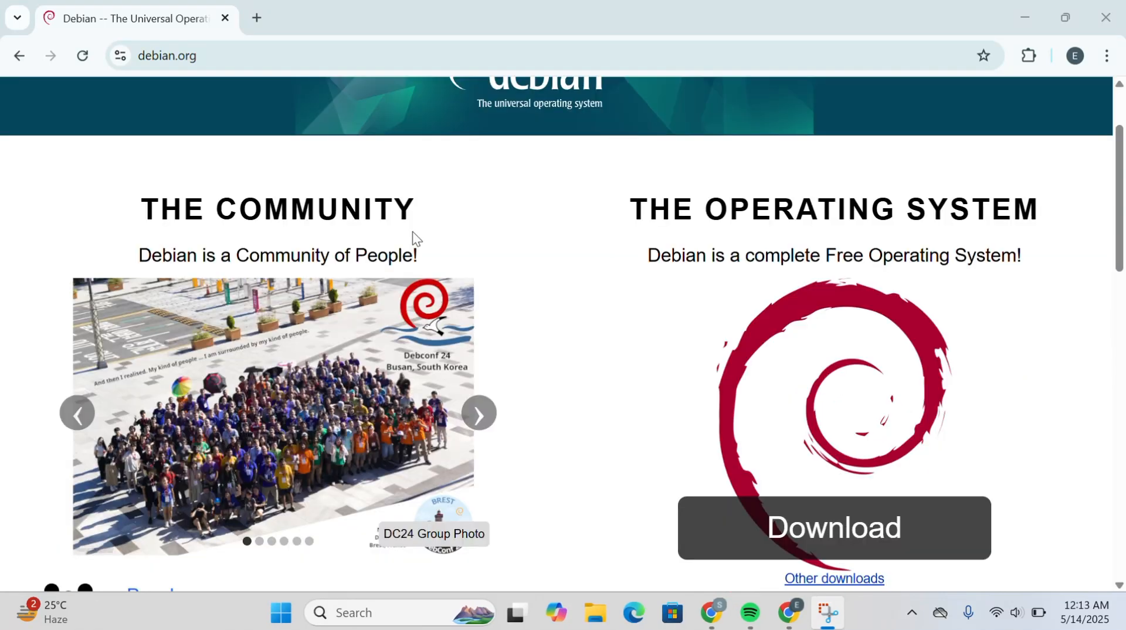
{"action": "scroll", "scroll_direction": "up", "scroll_amount": 3}
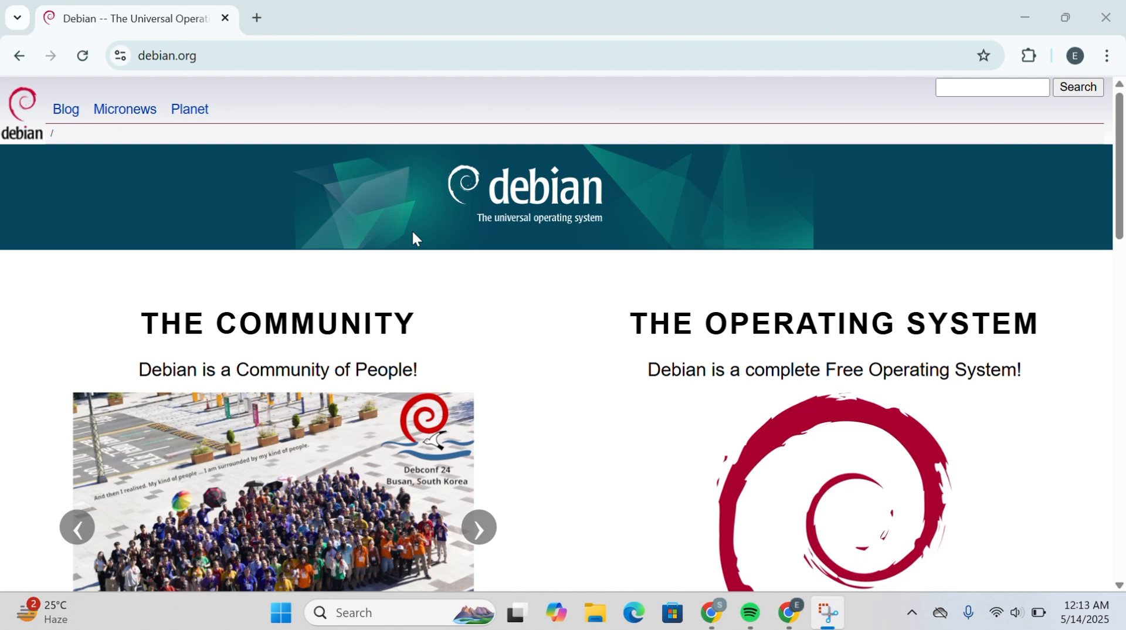
{"action": "scroll", "scroll_direction": "down", "scroll_amount": 3}
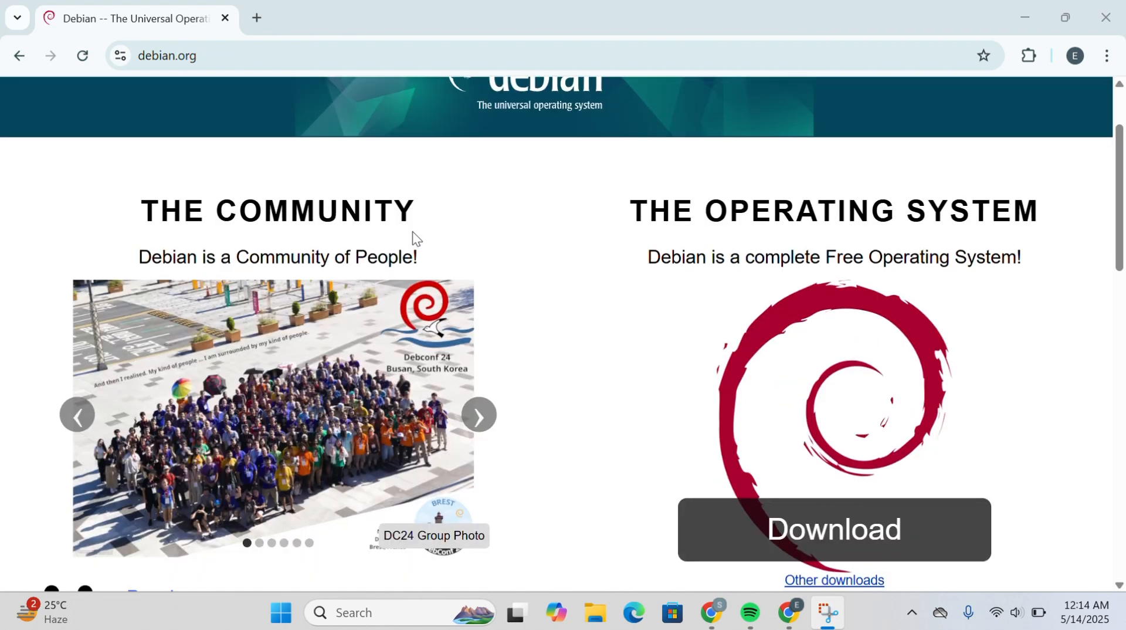
{"action": "scroll", "scroll_direction": "down", "scroll_amount": 3}
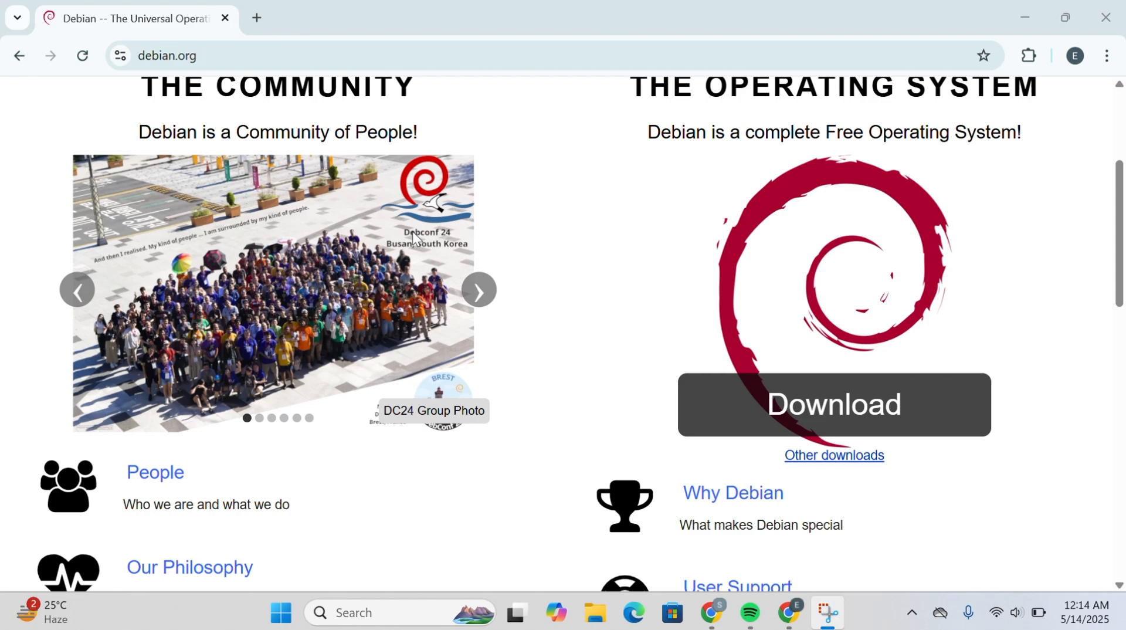
{"action": "scroll", "scroll_direction": "down", "scroll_amount": 3}
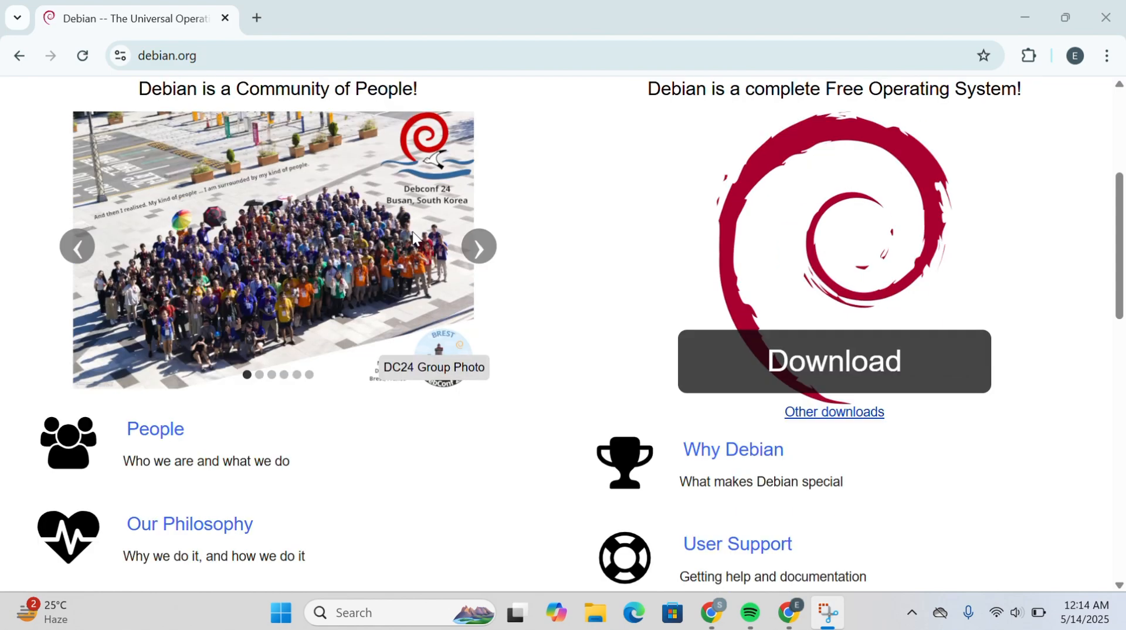
{"action": "scroll", "scroll_direction": "down", "scroll_amount": 3}
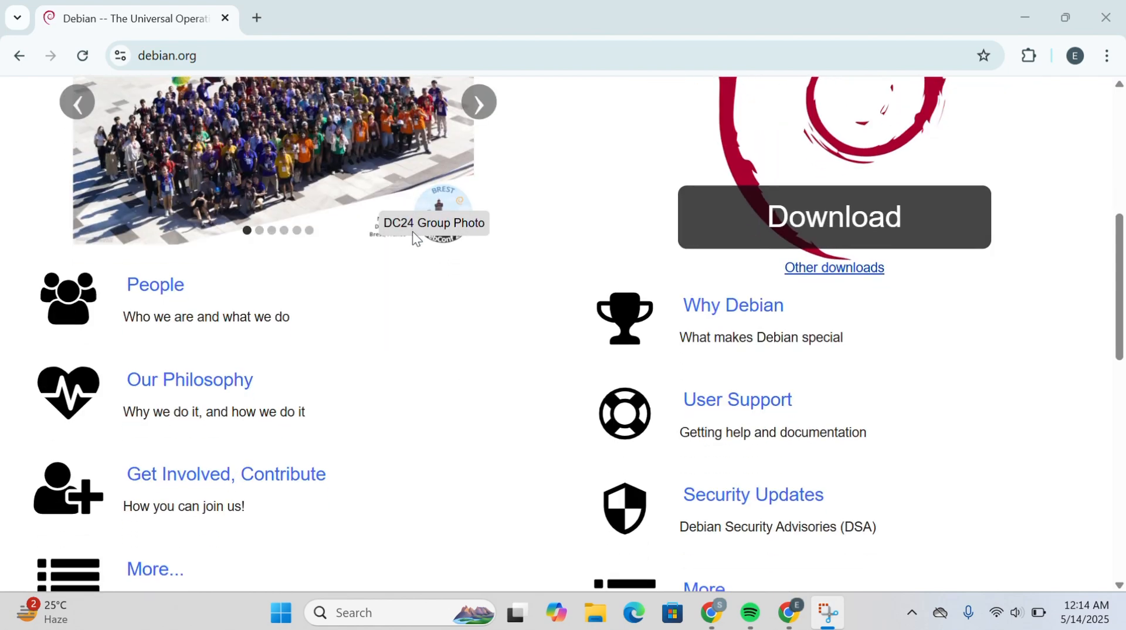
{"action": "scroll", "scroll_direction": "down", "scroll_amount": 3}
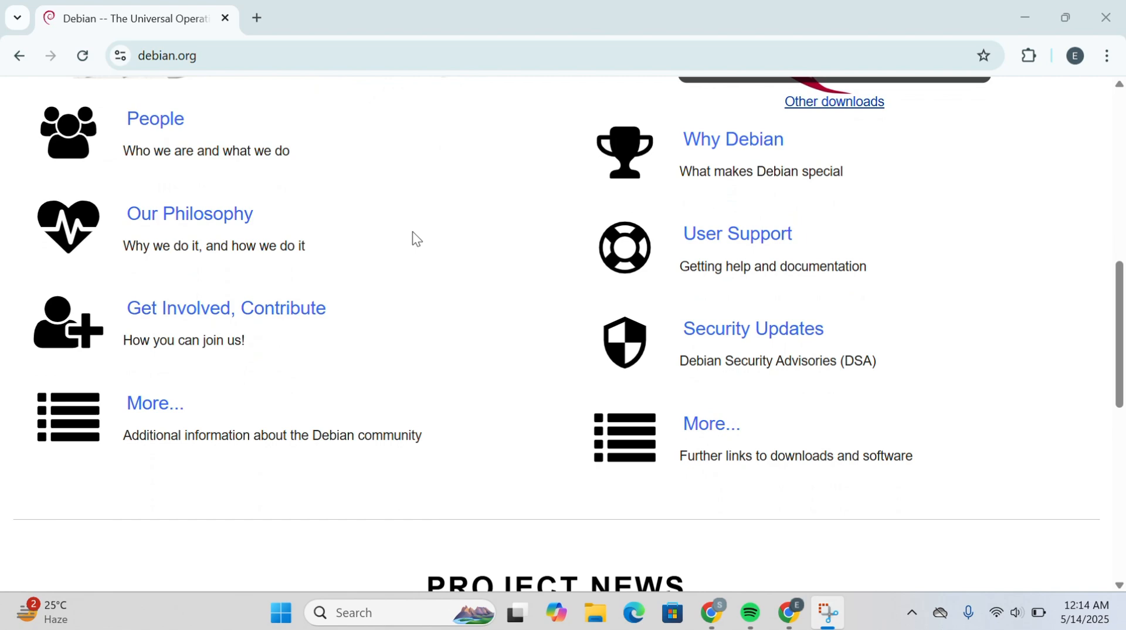
{"action": "scroll", "scroll_direction": "down", "scroll_amount": 3}
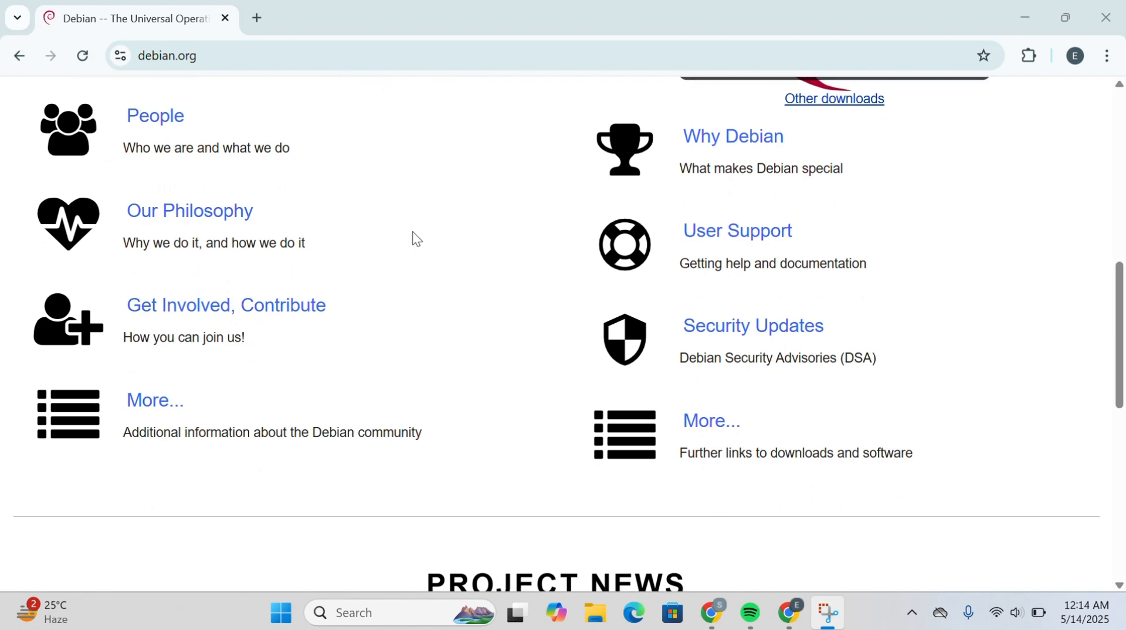
{"action": "scroll", "scroll_direction": "down", "scroll_amount": 3}
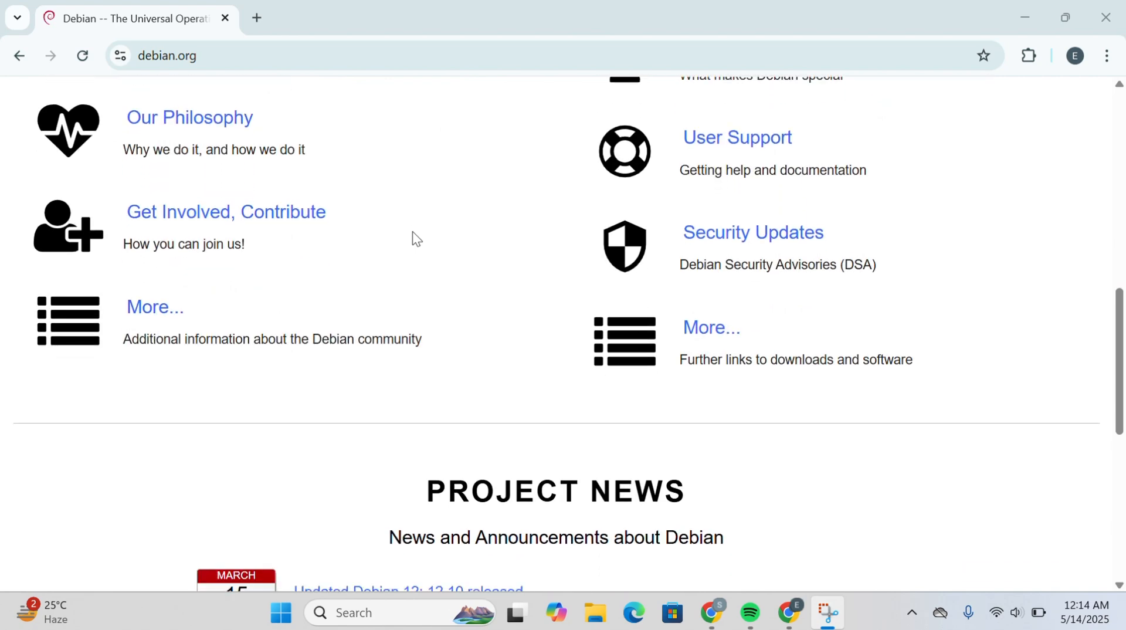
{"action": "scroll", "scroll_direction": "down", "scroll_amount": 3}
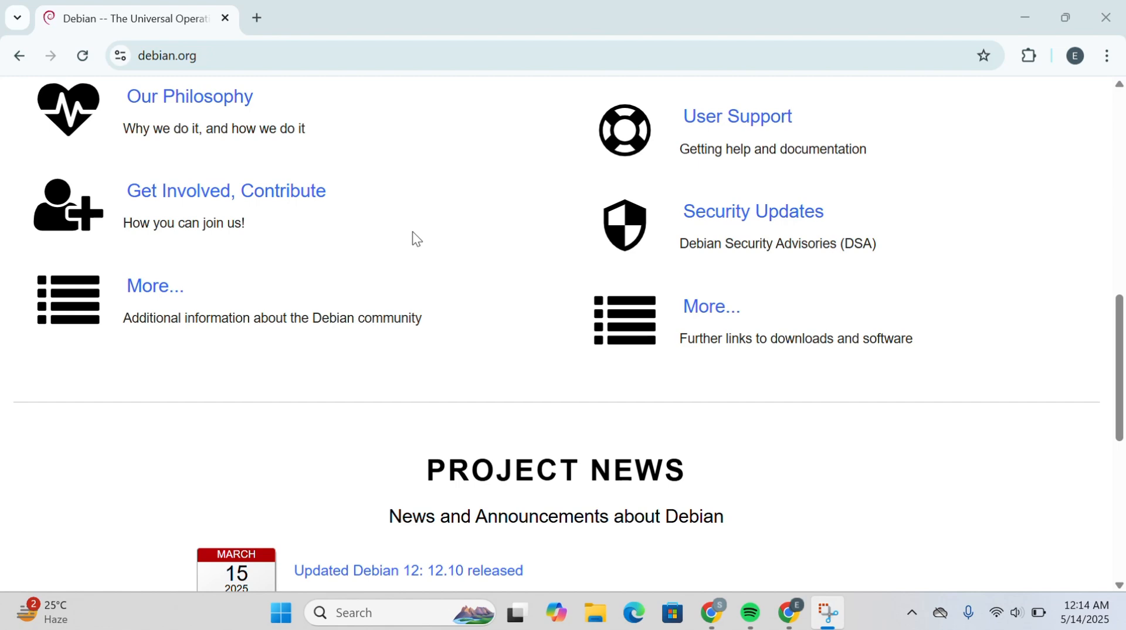
{"action": "mouse_move", "coordinate": [474, 37]}
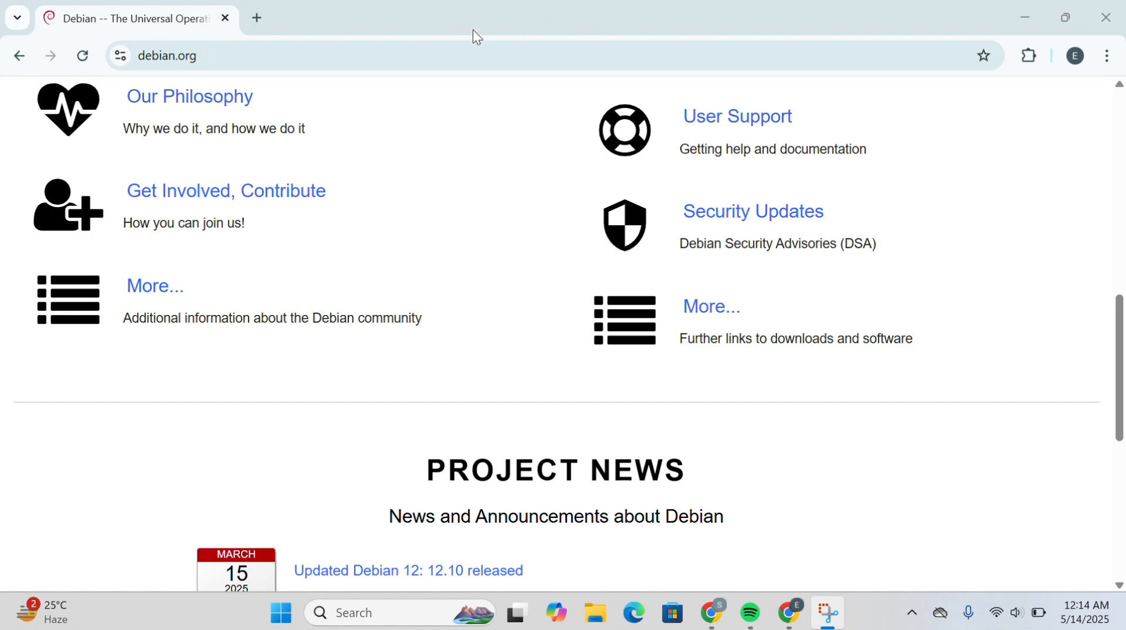
{"action": "scroll", "scroll_direction": "down", "scroll_amount": 3}
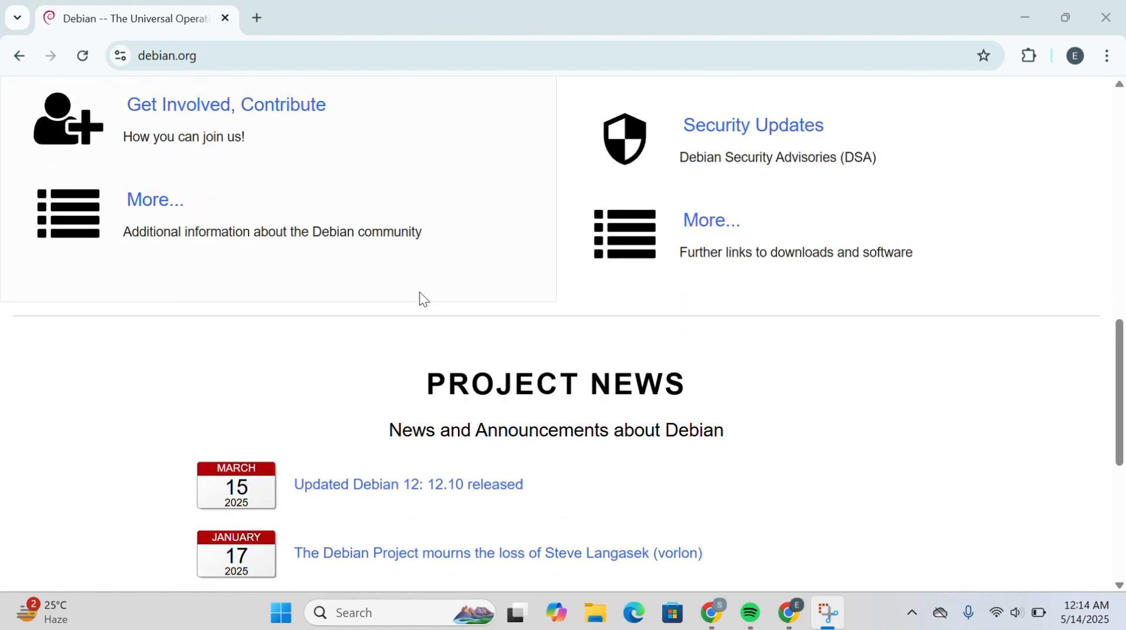
{"action": "scroll", "scroll_direction": "down", "scroll_amount": 3}
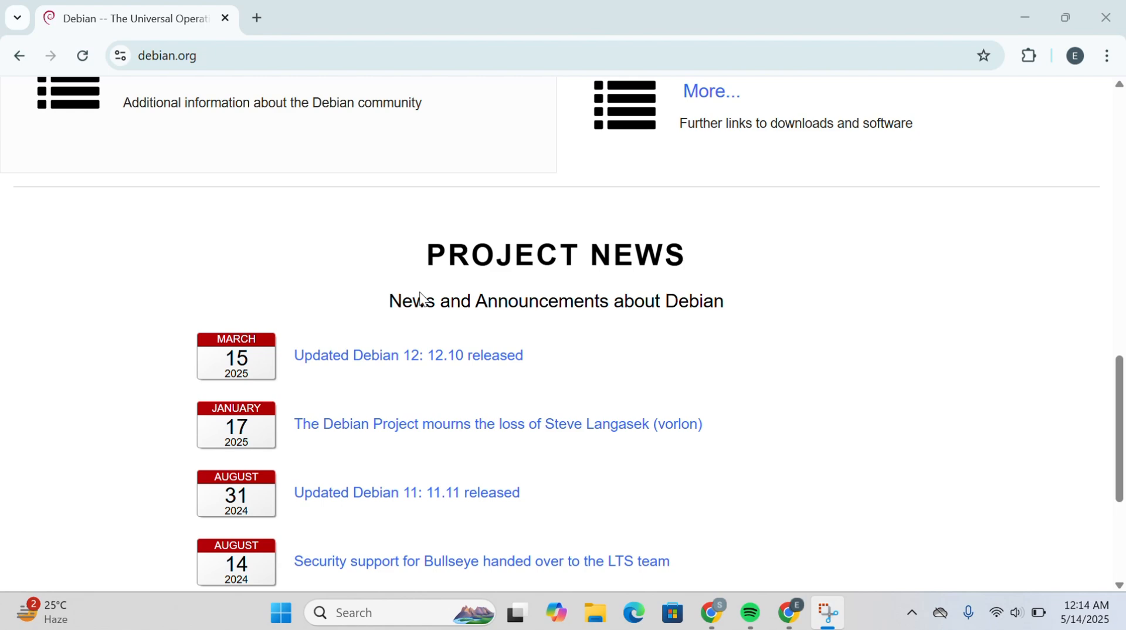
{"action": "scroll", "scroll_direction": "down", "scroll_amount": 3}
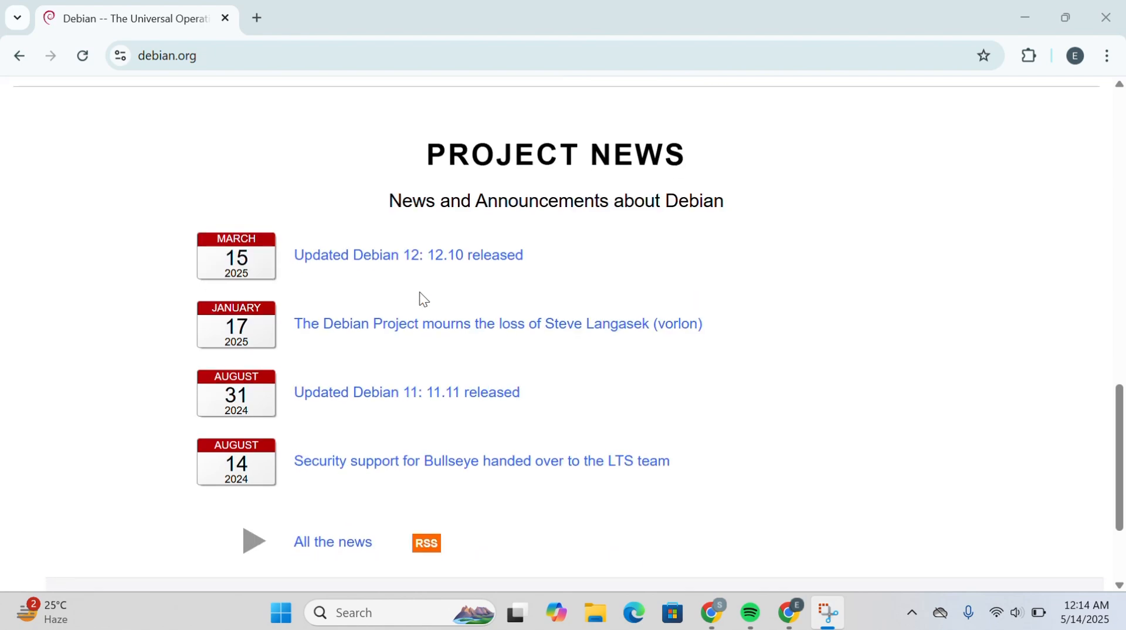
{"action": "scroll", "scroll_direction": "down", "scroll_amount": 3}
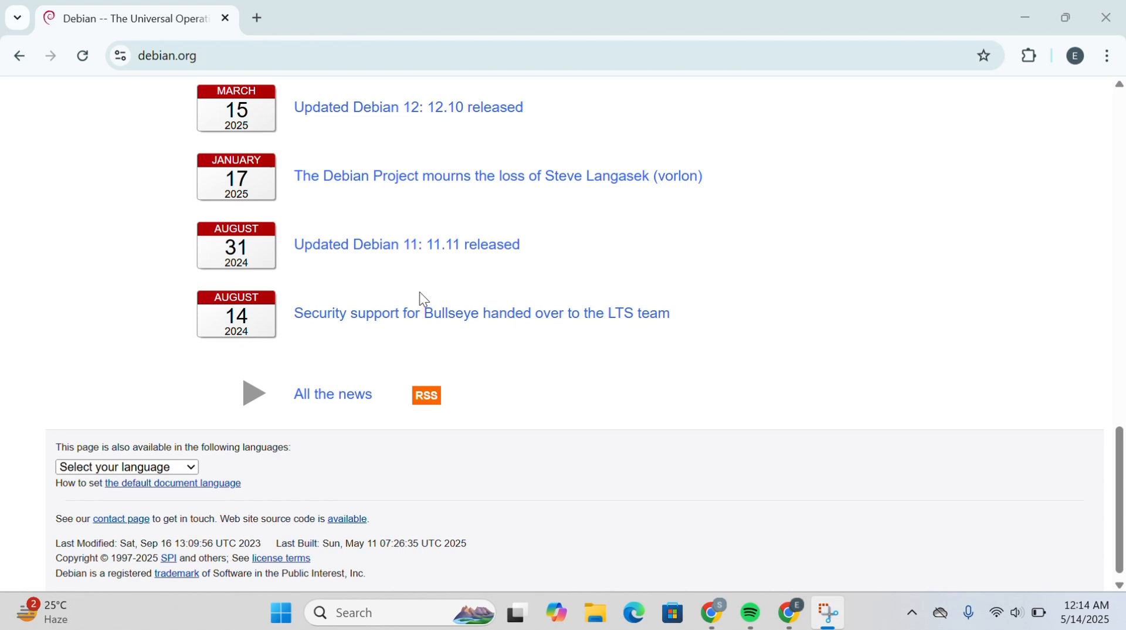
{"action": "scroll", "scroll_direction": "down", "scroll_amount": 3}
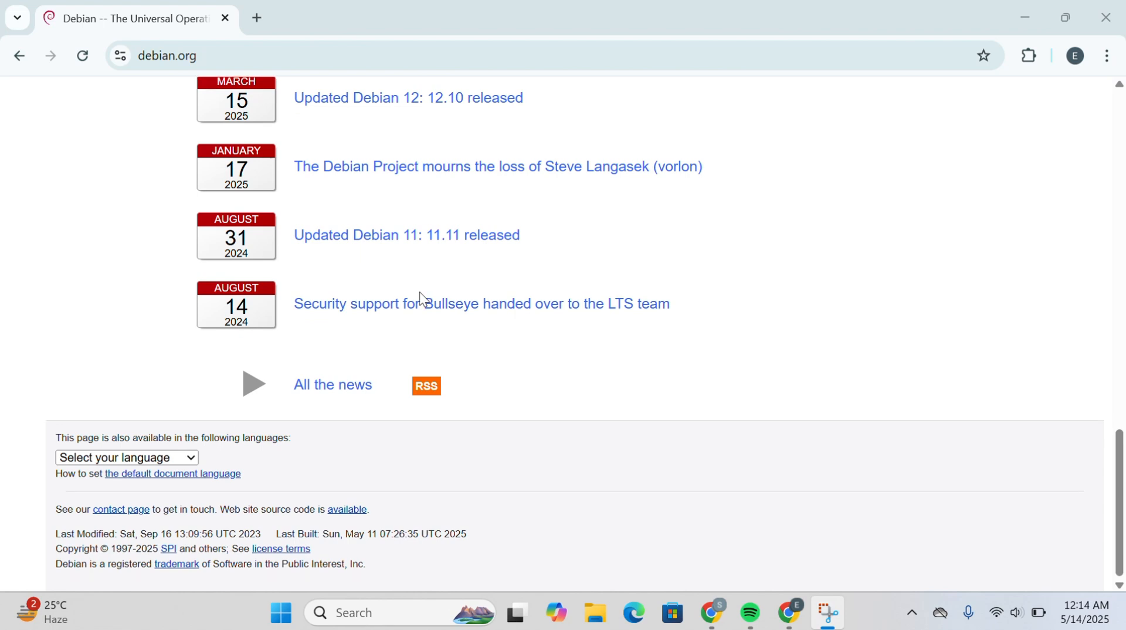
{"action": "scroll", "scroll_direction": "up", "scroll_amount": 3}
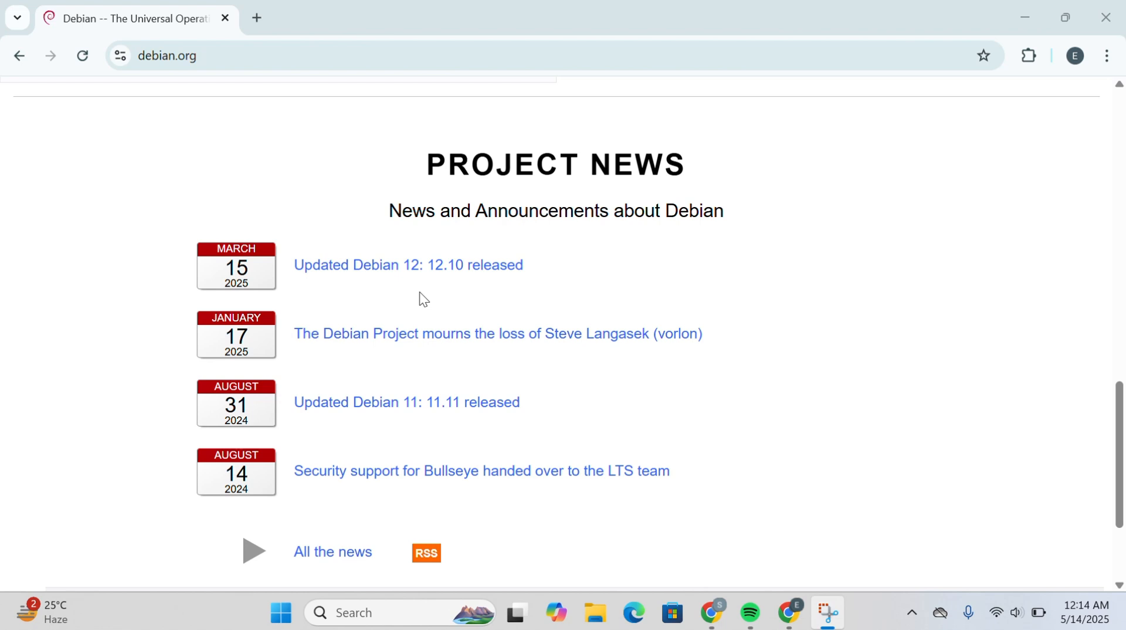
{"action": "scroll", "scroll_direction": "up", "scroll_amount": 3}
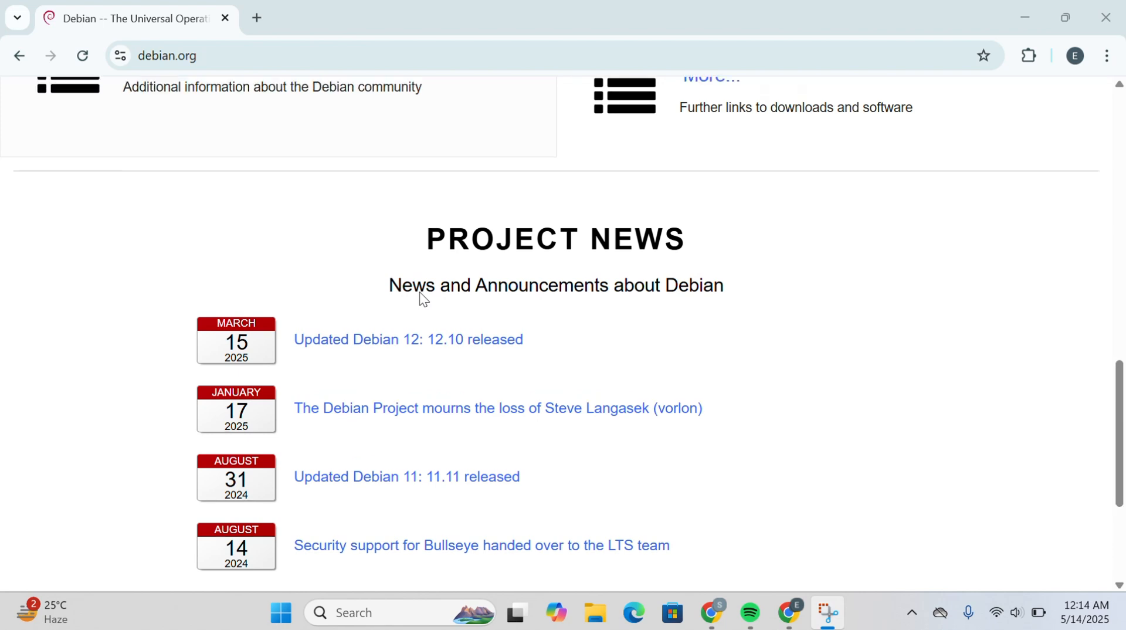
{"action": "scroll", "scroll_direction": "up", "scroll_amount": 3}
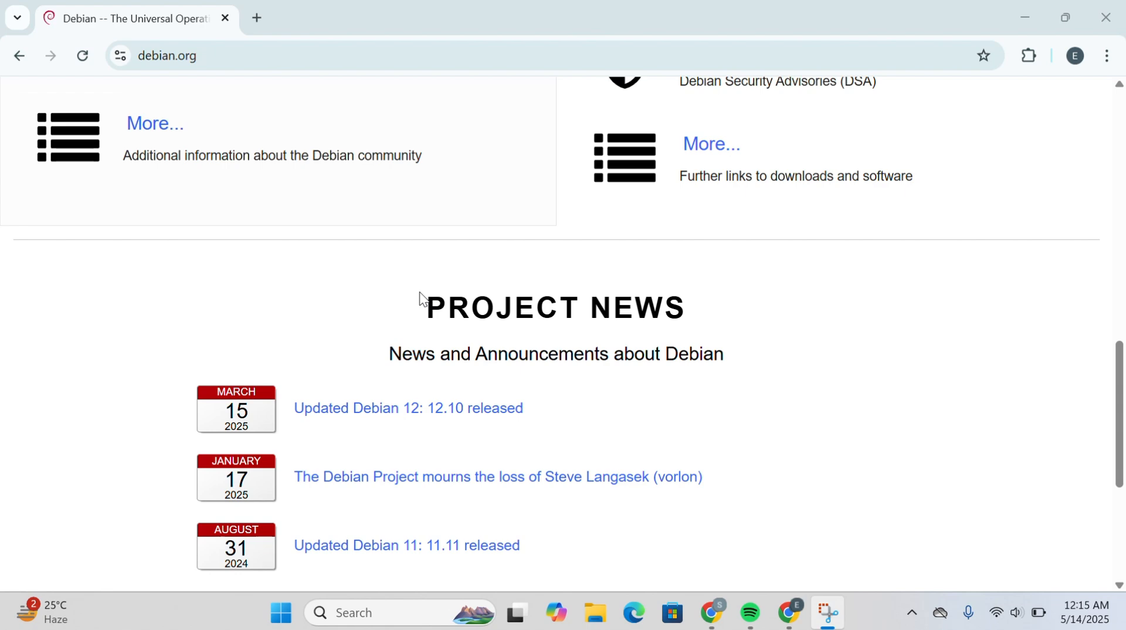
{"action": "scroll", "scroll_direction": "up", "scroll_amount": 3}
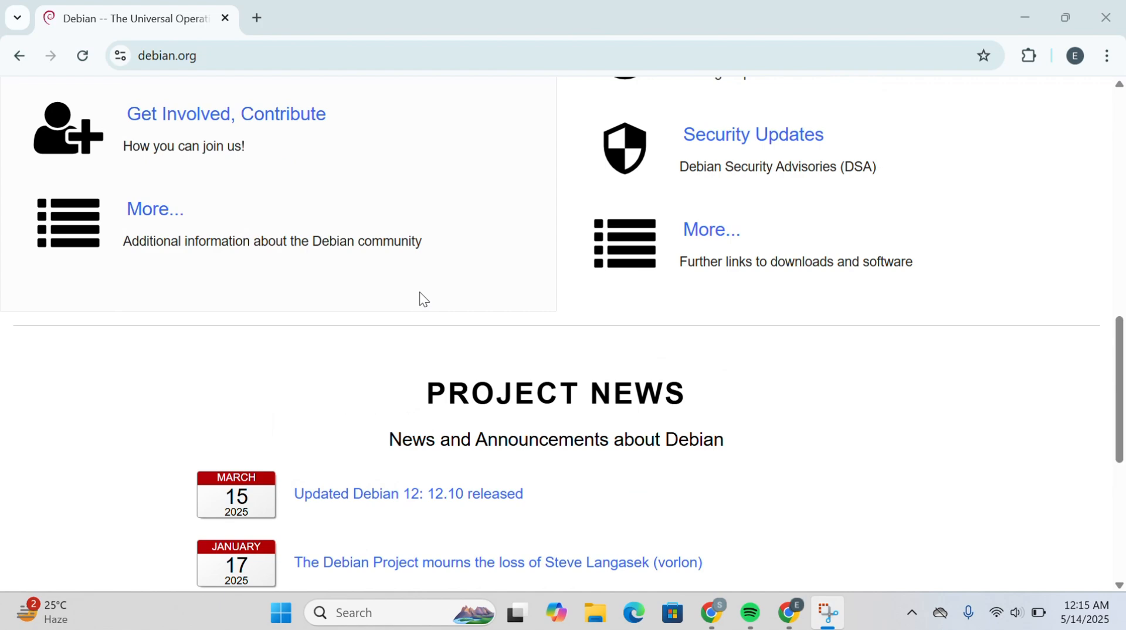
{"action": "scroll", "scroll_direction": "up", "scroll_amount": 3}
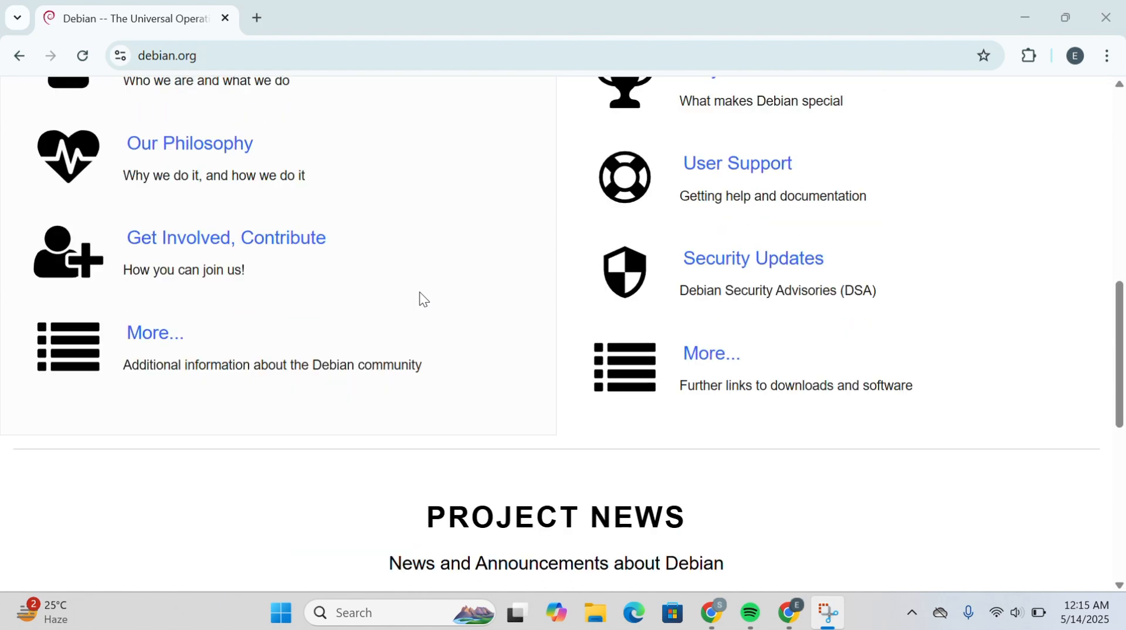
{"action": "scroll", "scroll_direction": "up", "scroll_amount": 3}
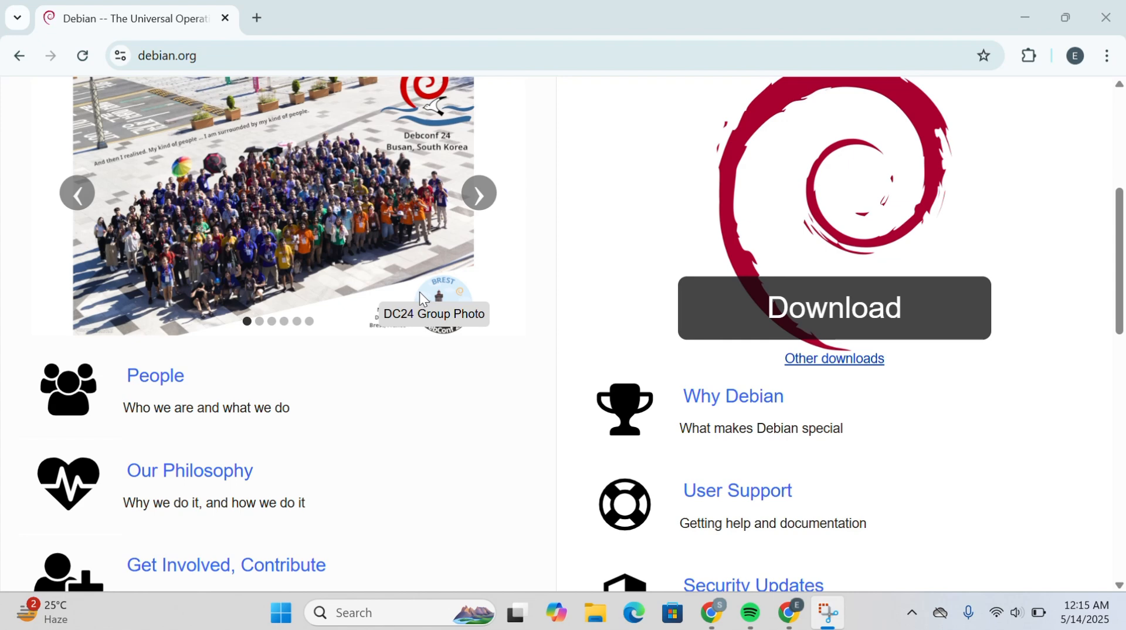
{"action": "scroll", "scroll_direction": "down", "scroll_amount": 3}
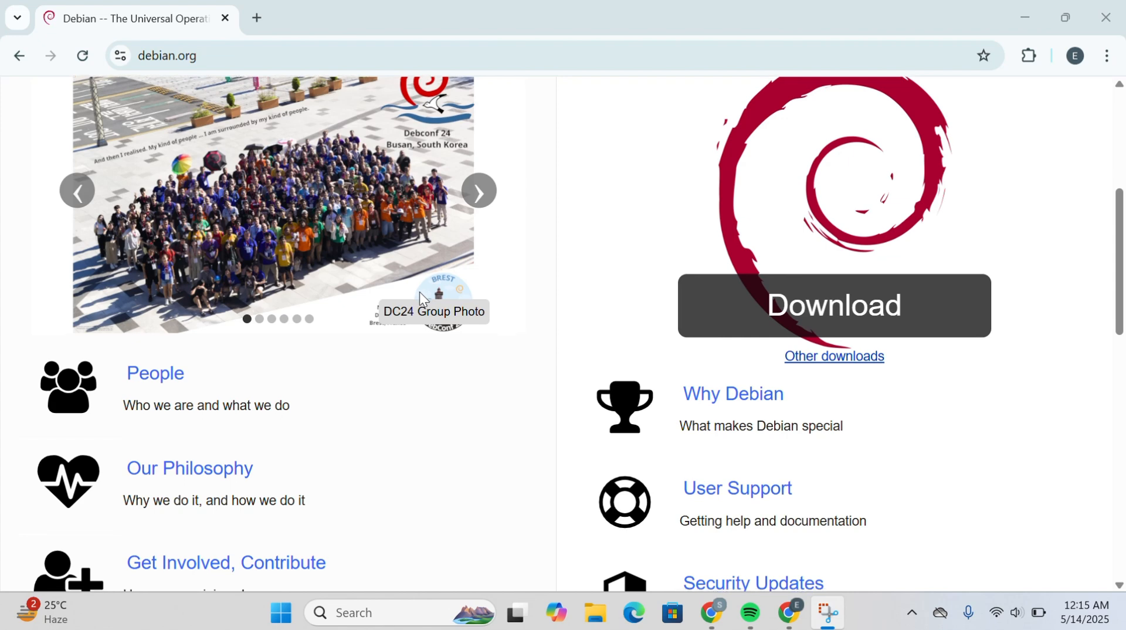
{"action": "scroll", "scroll_direction": "down", "scroll_amount": 3}
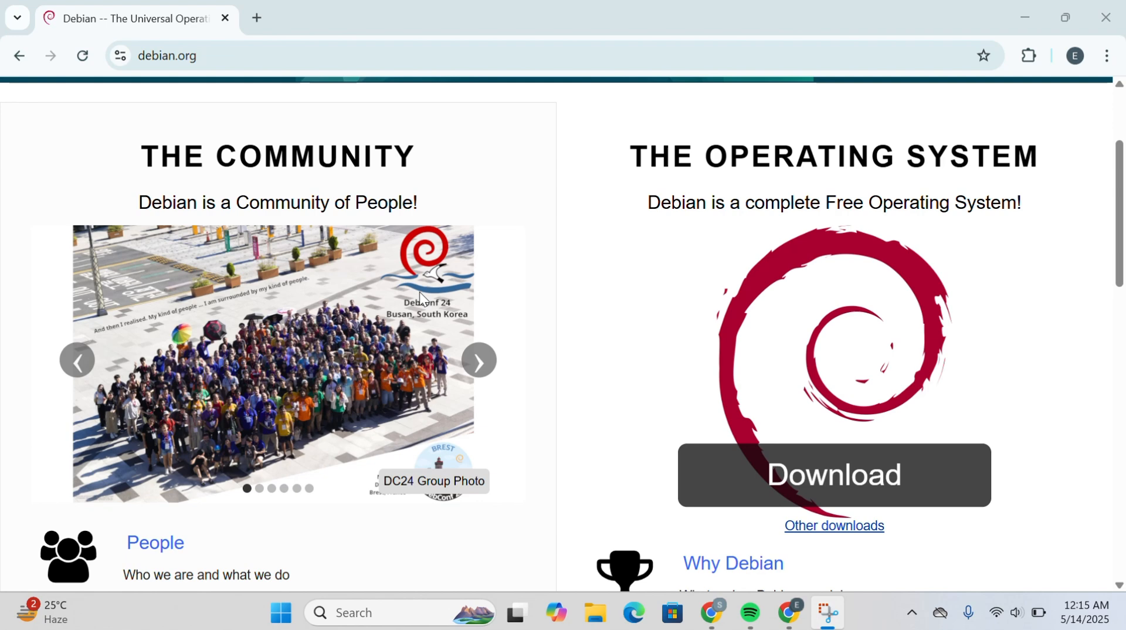
{"action": "scroll", "scroll_direction": "down", "scroll_amount": 3}
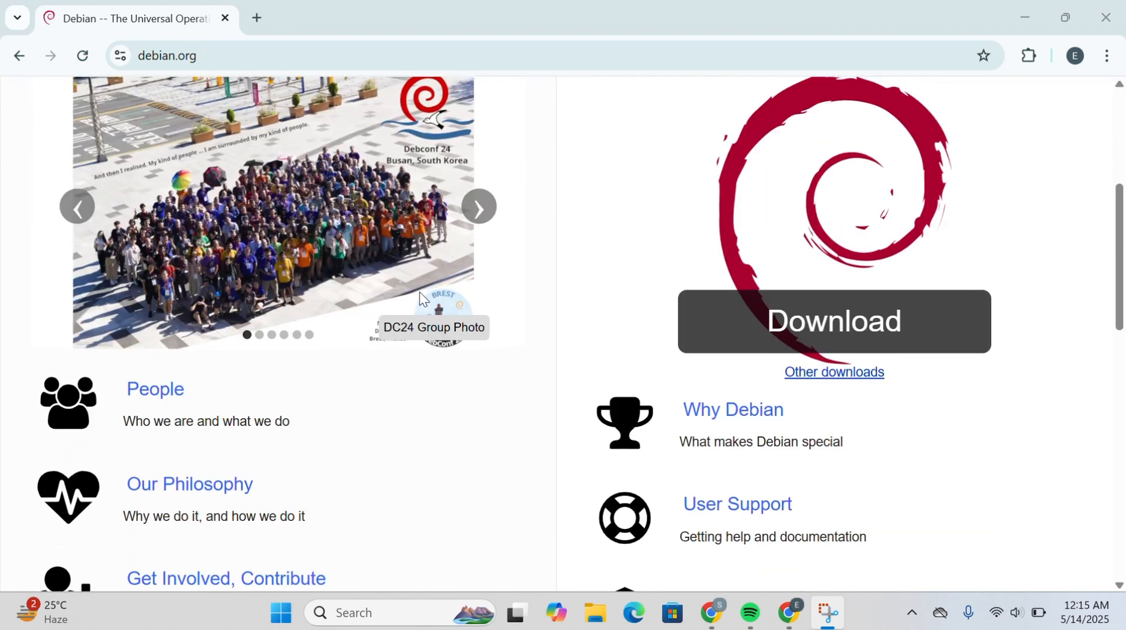
{"action": "scroll", "scroll_direction": "up", "scroll_amount": 3}
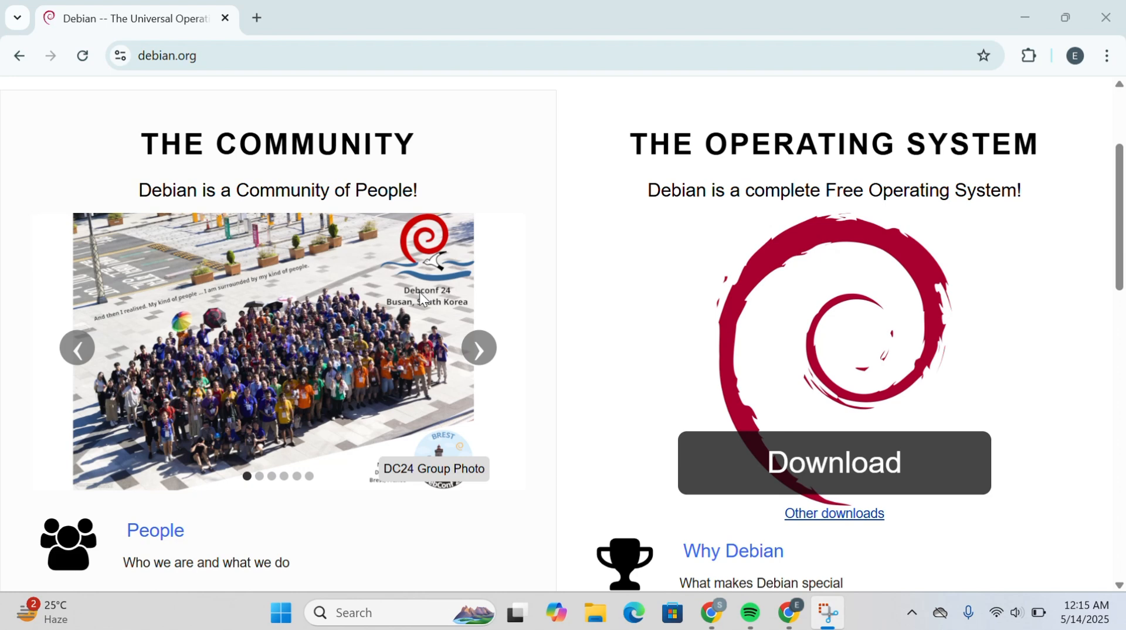
{"action": "scroll", "scroll_direction": "down", "scroll_amount": 3}
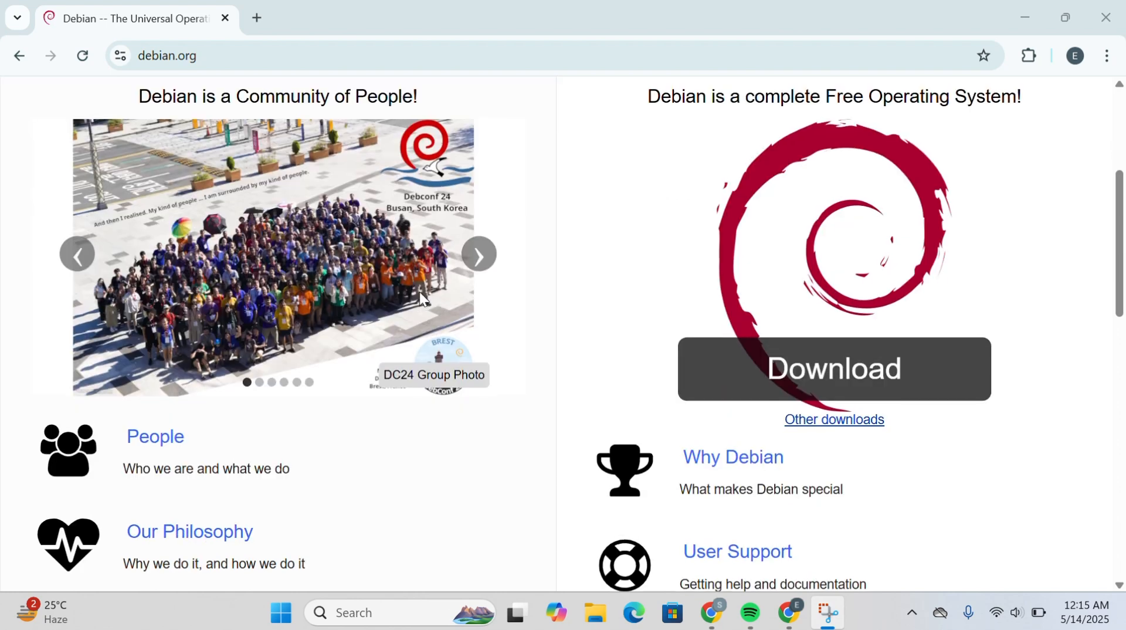
{"action": "scroll", "scroll_direction": "down", "scroll_amount": 3}
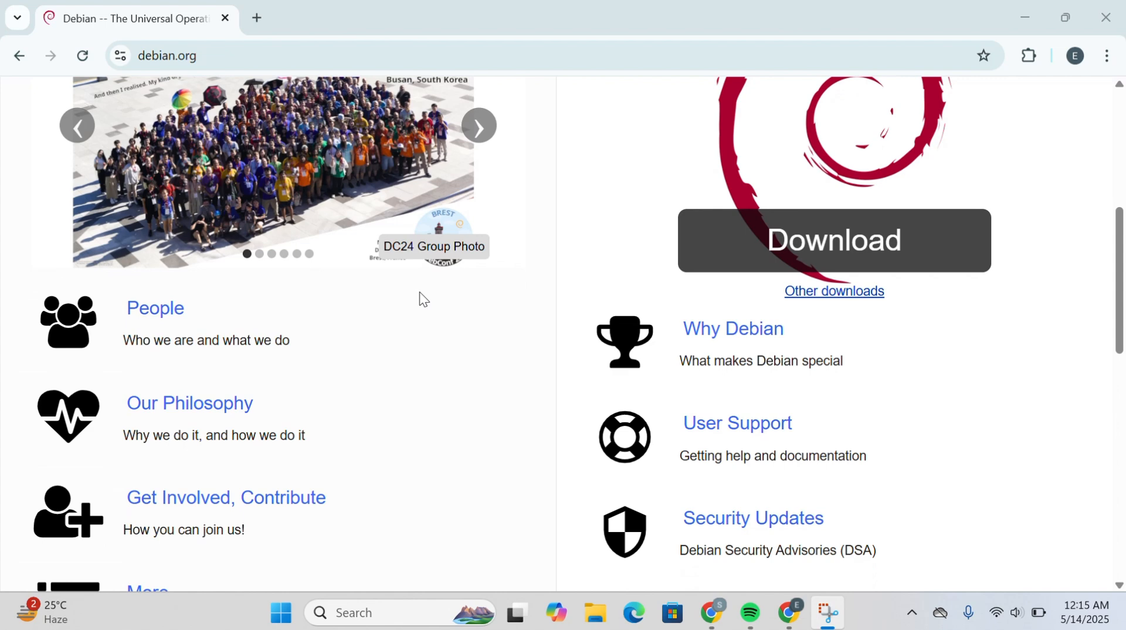
{"action": "scroll", "scroll_direction": "down", "scroll_amount": 3}
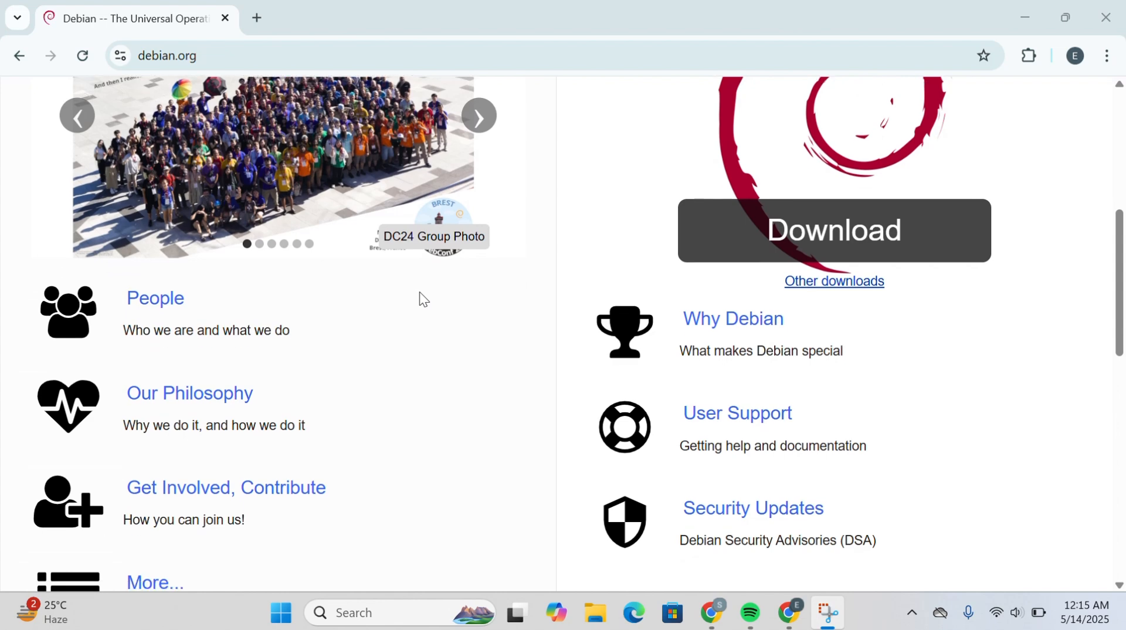
{"action": "scroll", "scroll_direction": "down", "scroll_amount": 3}
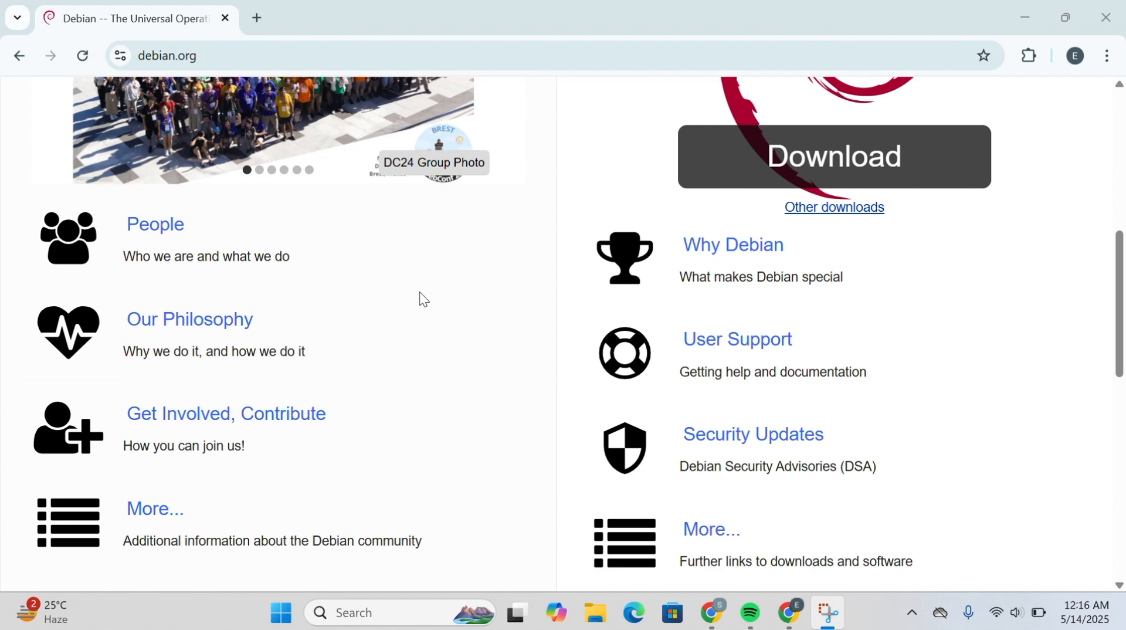
{"action": "scroll", "scroll_direction": "down", "scroll_amount": 3}
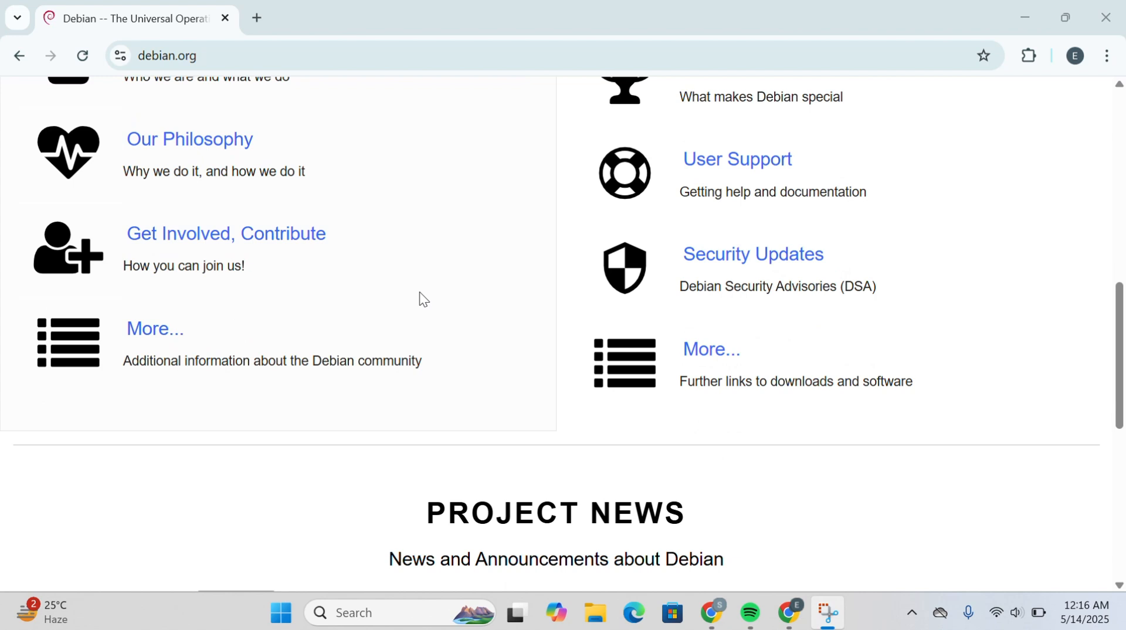
{"action": "scroll", "scroll_direction": "down", "scroll_amount": 3}
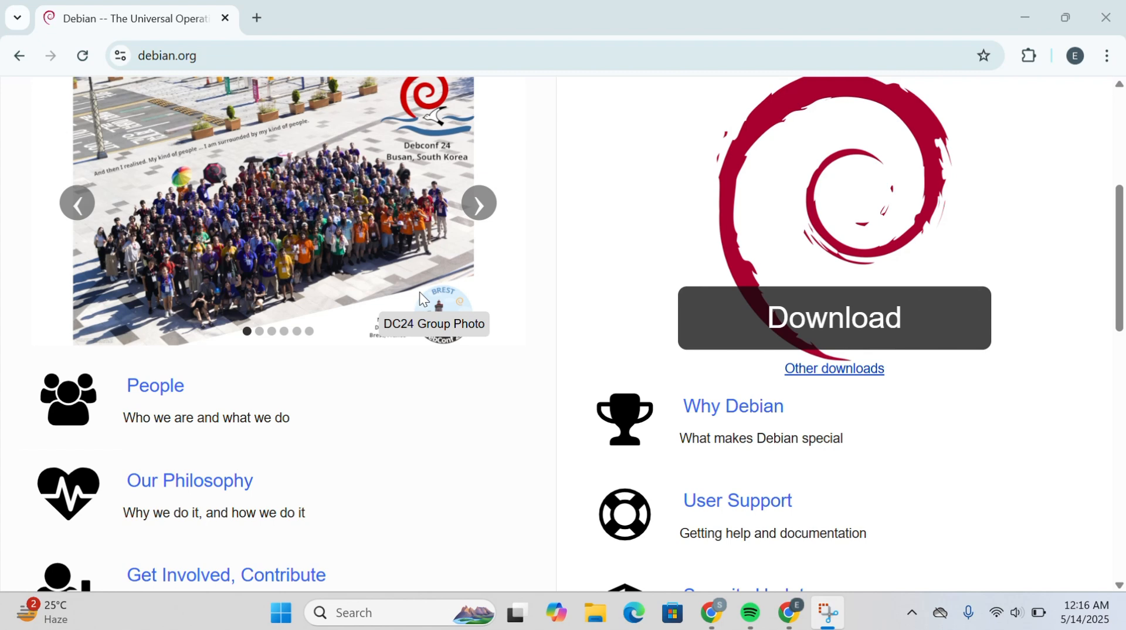
{"action": "scroll", "scroll_direction": "up", "scroll_amount": 3}
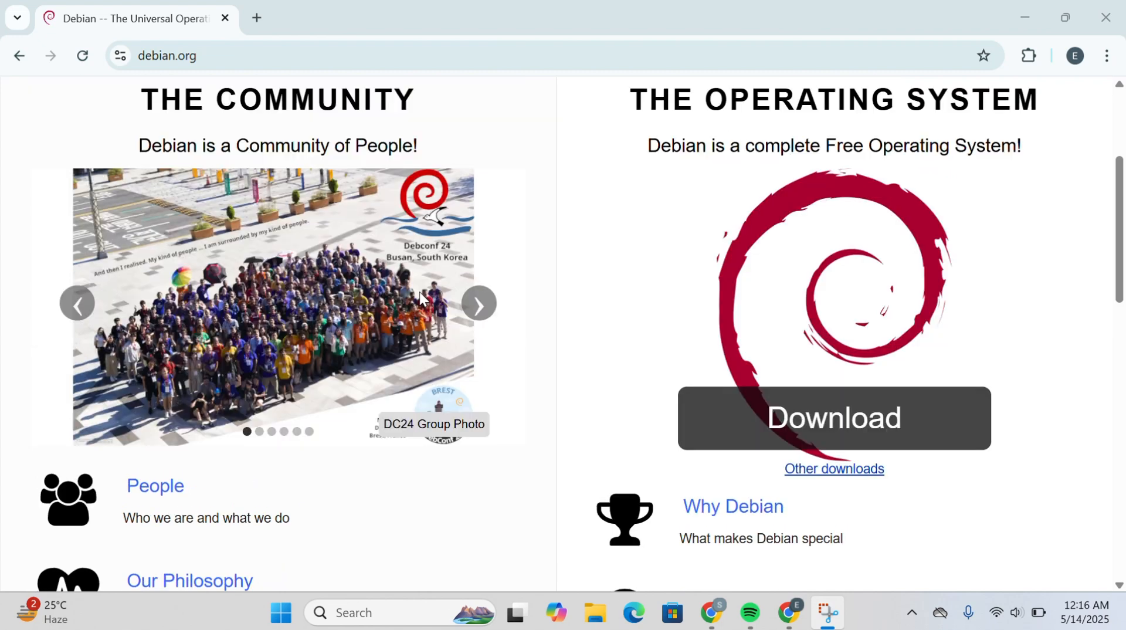
{"action": "scroll", "scroll_direction": "up", "scroll_amount": 3}
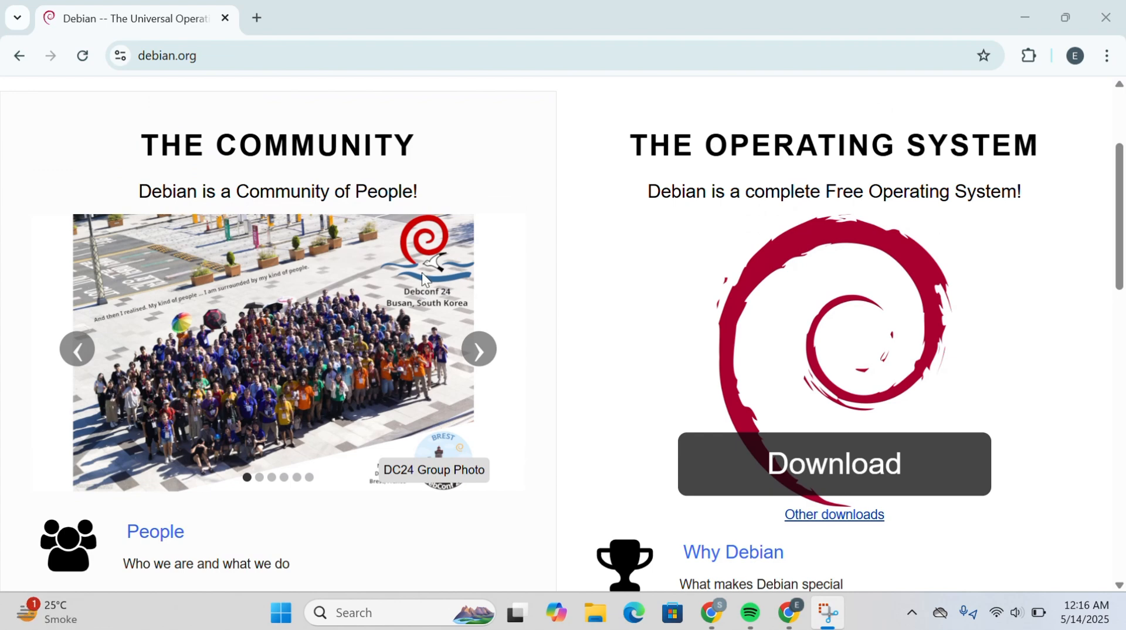
{"action": "mouse_move", "coordinate": [475, 31]}
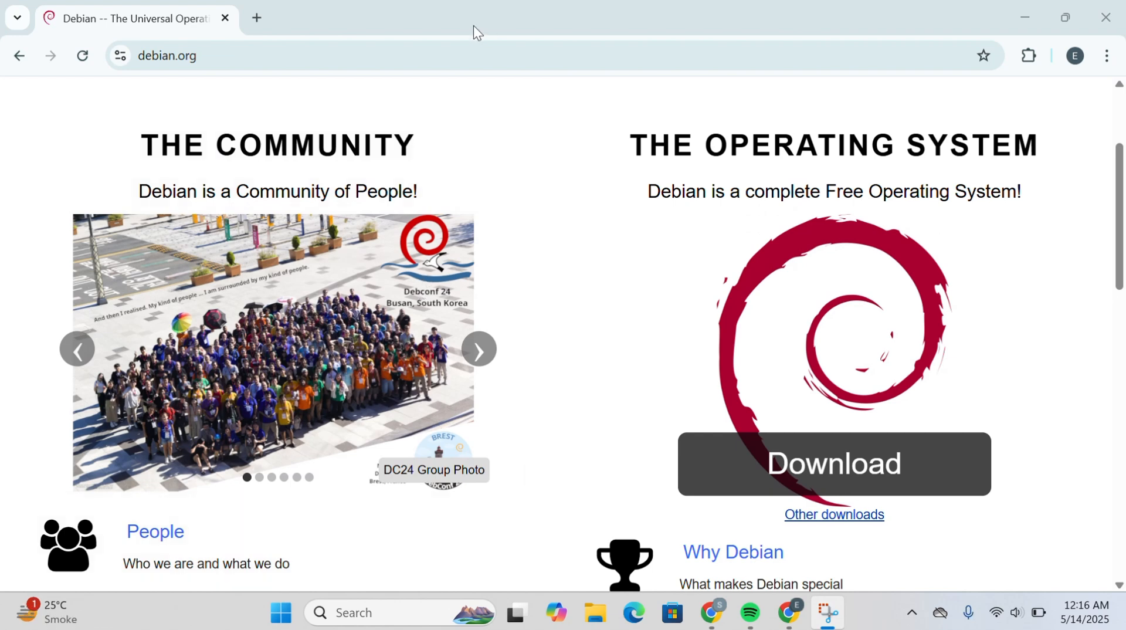
{"action": "scroll", "scroll_direction": "down", "scroll_amount": 3}
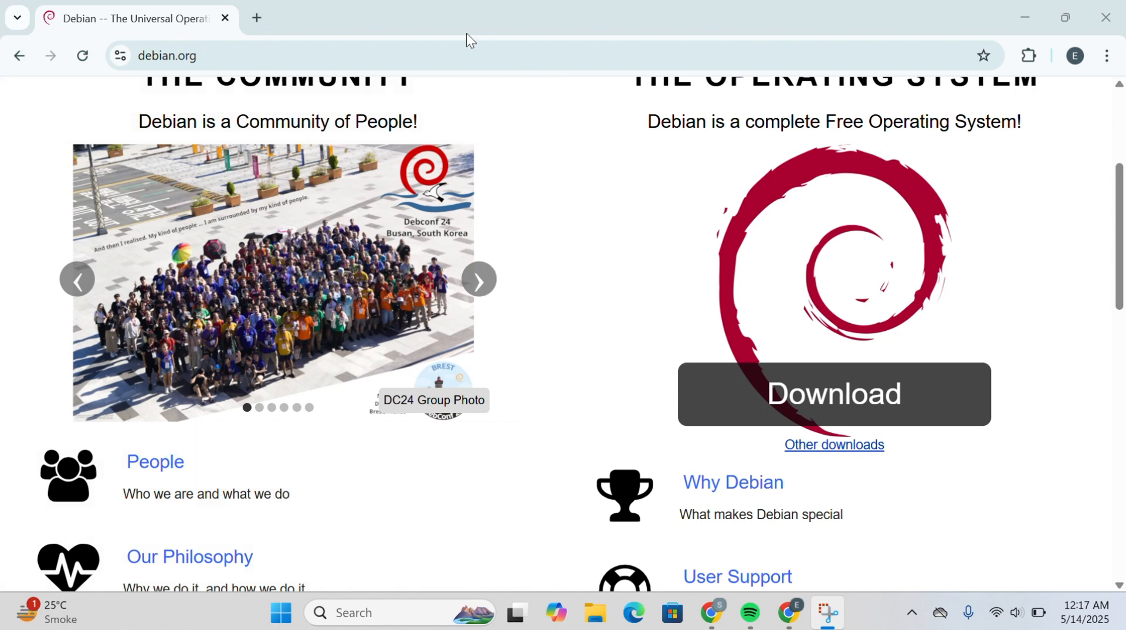
{"action": "scroll", "scroll_direction": "up", "scroll_amount": 3}
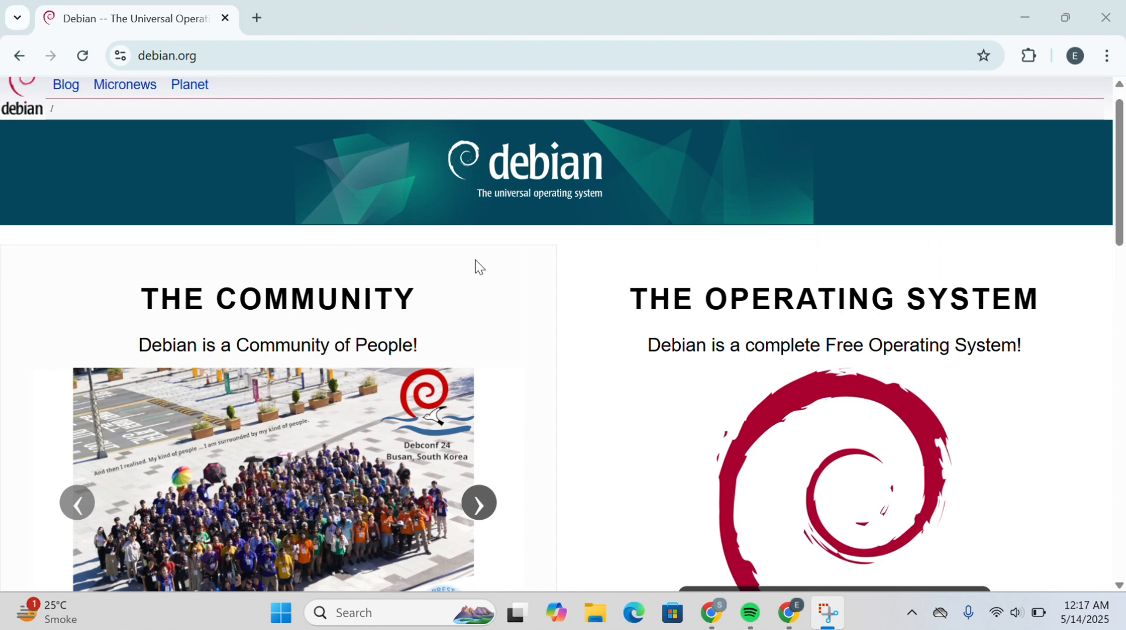
{"action": "scroll", "scroll_direction": "down", "scroll_amount": 3}
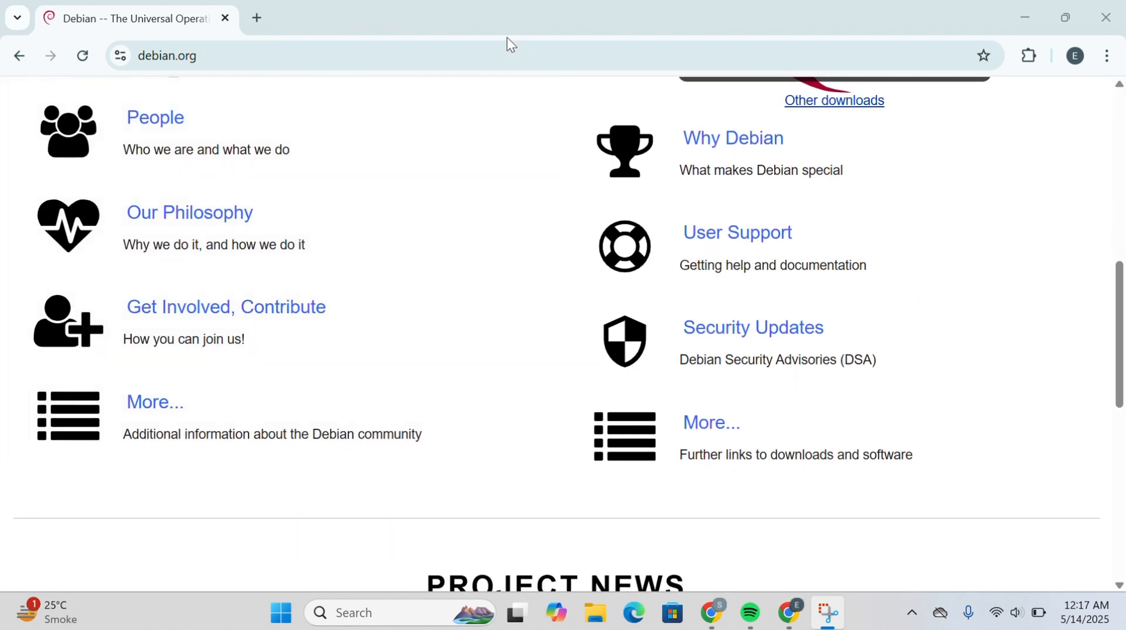